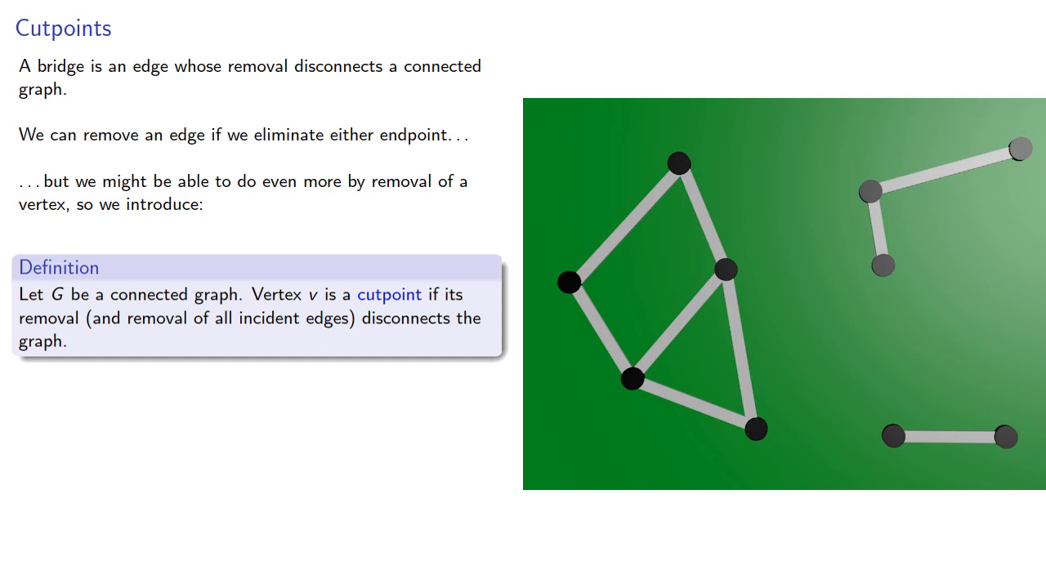
# - Advance from the Cutpoints slide to the 'Bridging the Gap' slide on bridges and cutpoints
pyautogui.press('right')
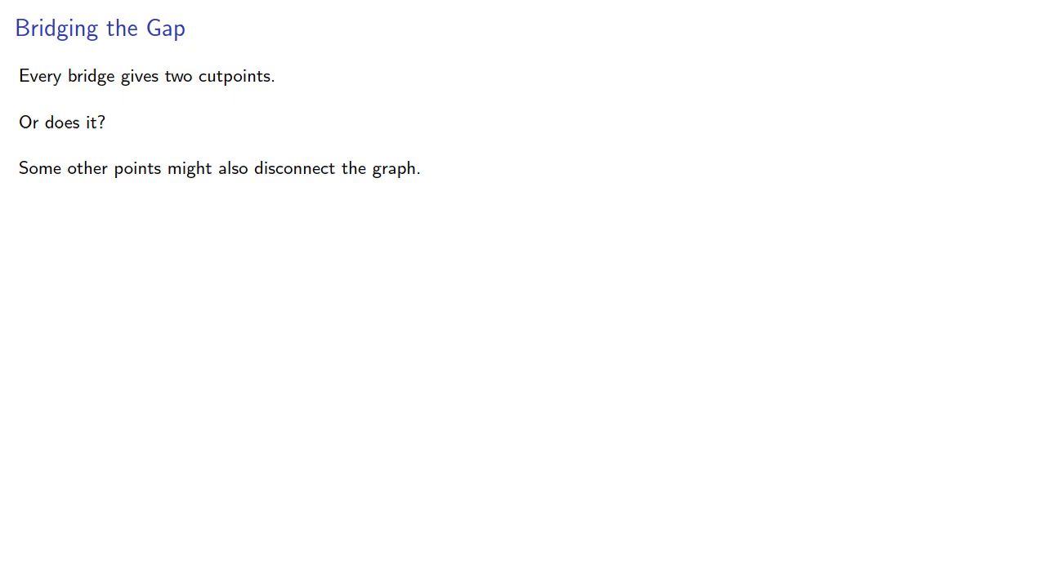
pyautogui.press('Right')
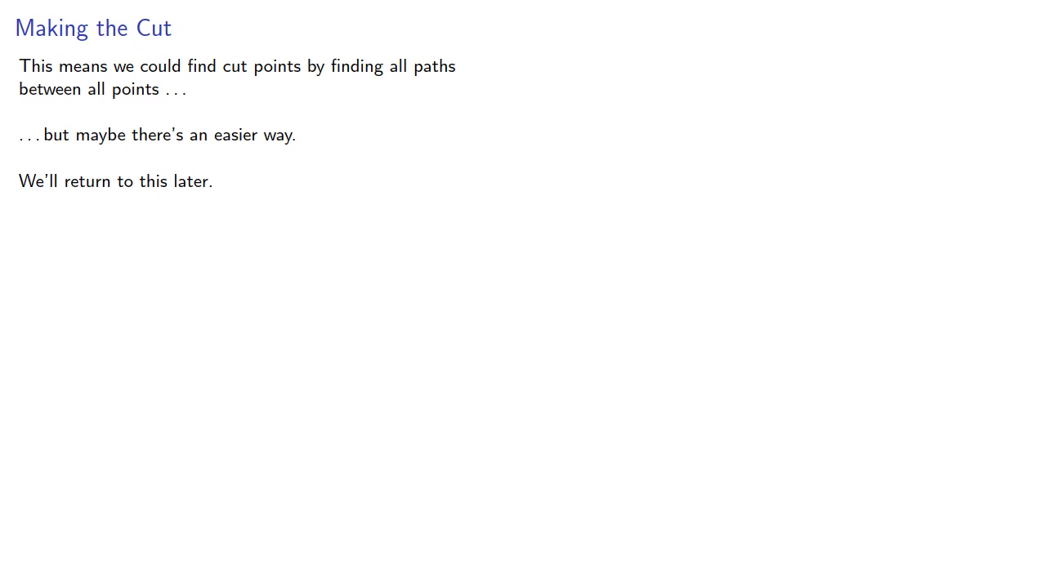